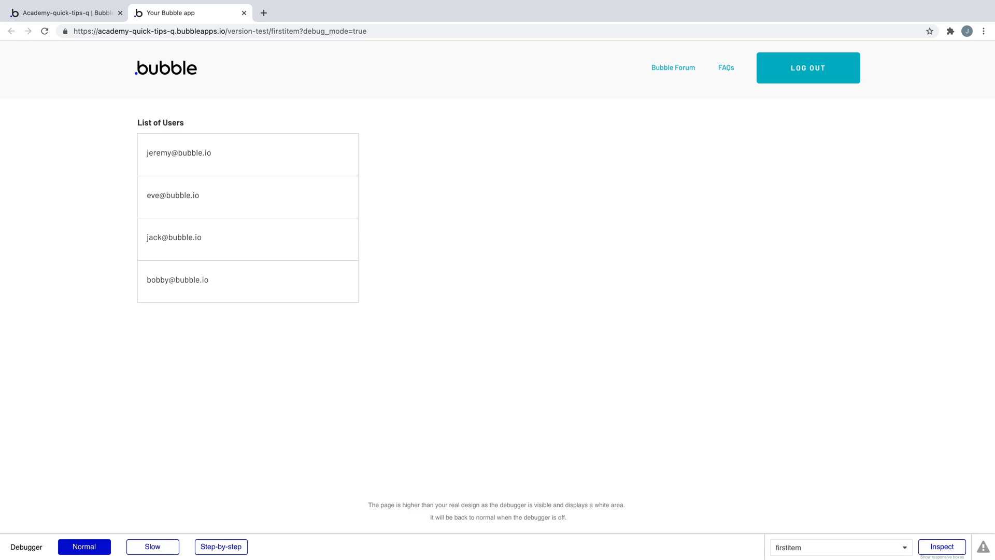
- Return to the Design view and set the text's dynamic search to look for Users
{"action": "left_click", "coordinate": [63, 12]}
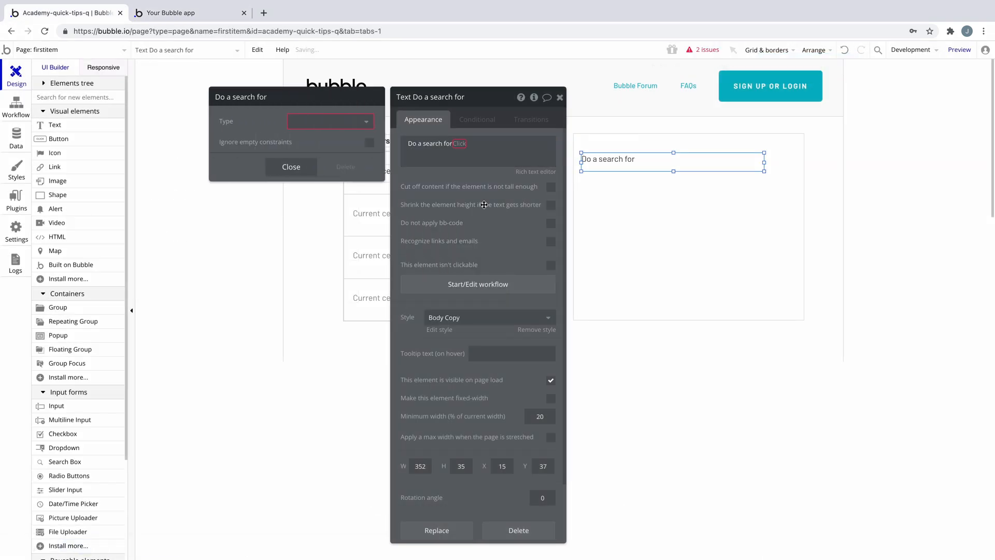
{"action": "left_click", "coordinate": [331, 122]}
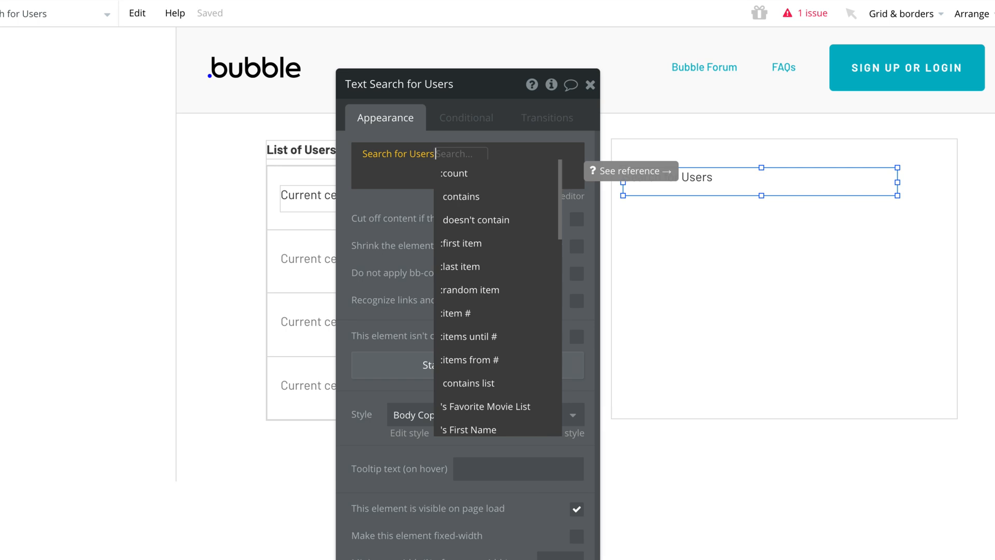
- Append ':first item' and ''s email' to the Search for Users expression
{"action": "left_click", "coordinate": [463, 243]}
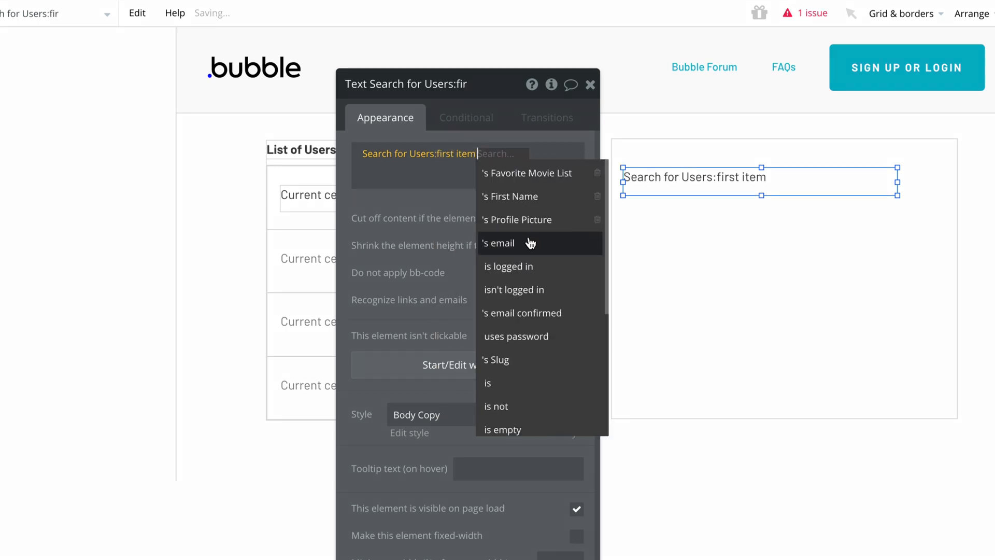
{"action": "left_click", "coordinate": [499, 242]}
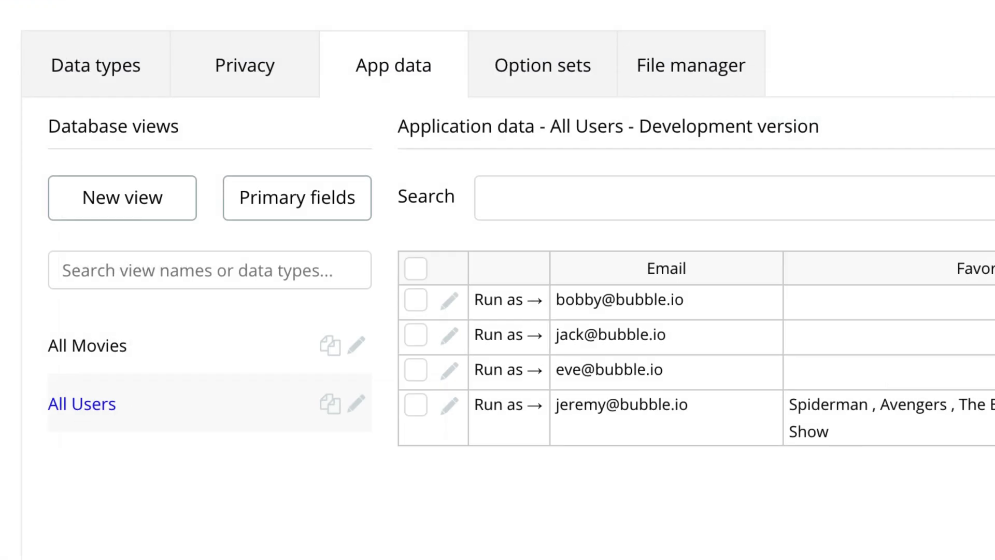
{"action": "mouse_move", "coordinate": [622, 405]}
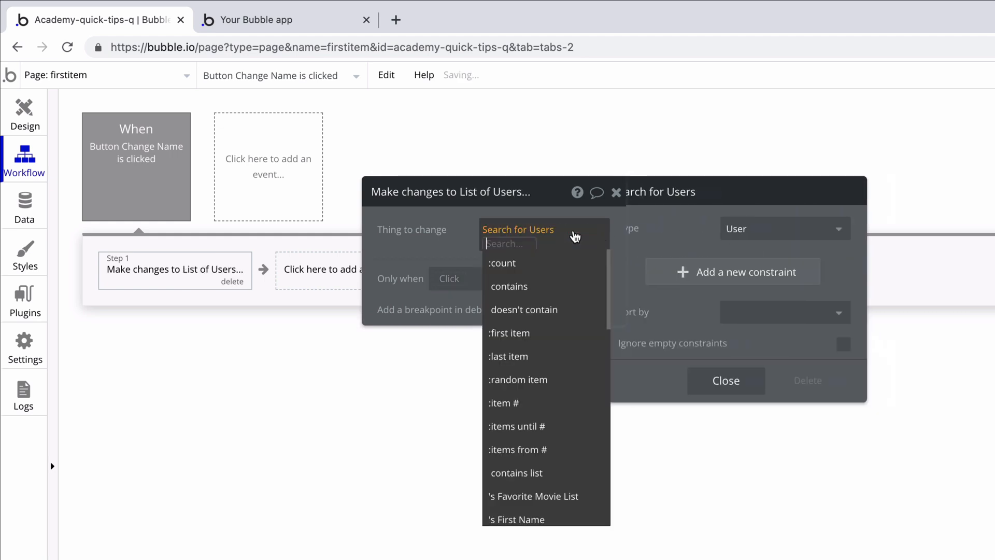
- Set the Make changes target to ':first item' of Search for Users and open the search
{"action": "left_click", "coordinate": [509, 333]}
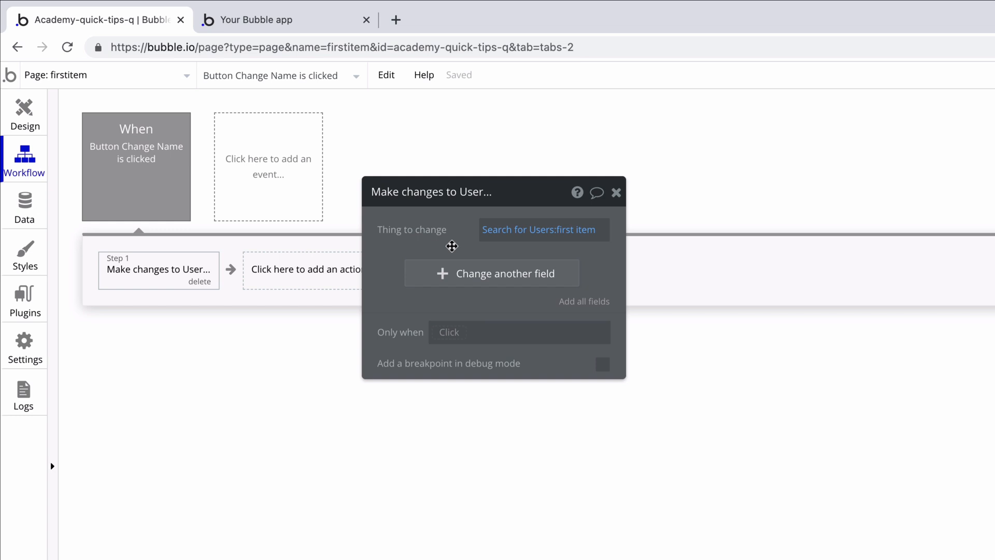
{"action": "left_click", "coordinate": [540, 230]}
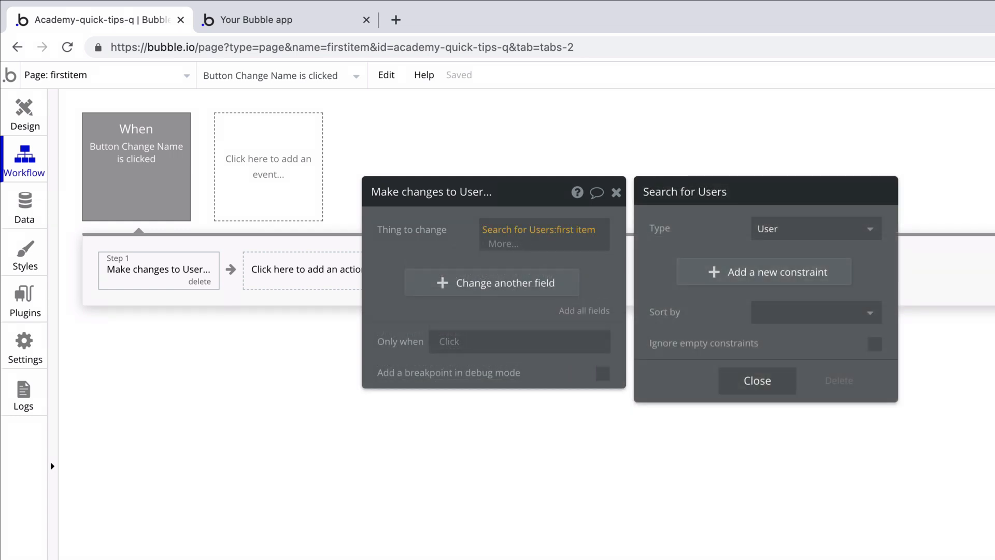